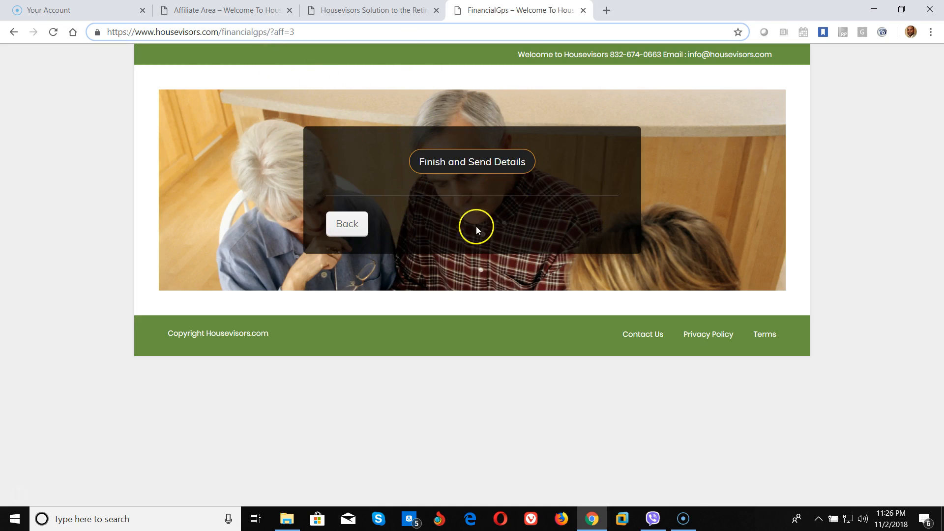
pyautogui.moveTo(486, 161)
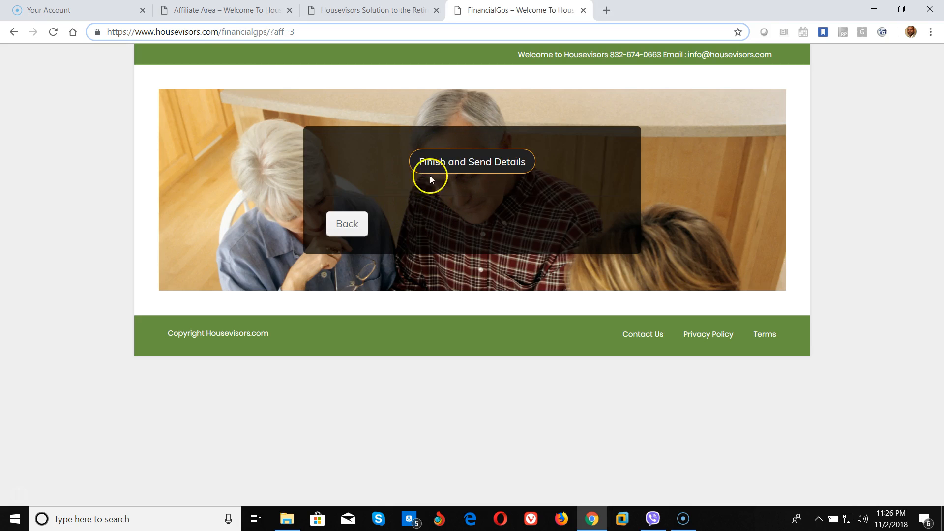
pyautogui.moveTo(487, 220)
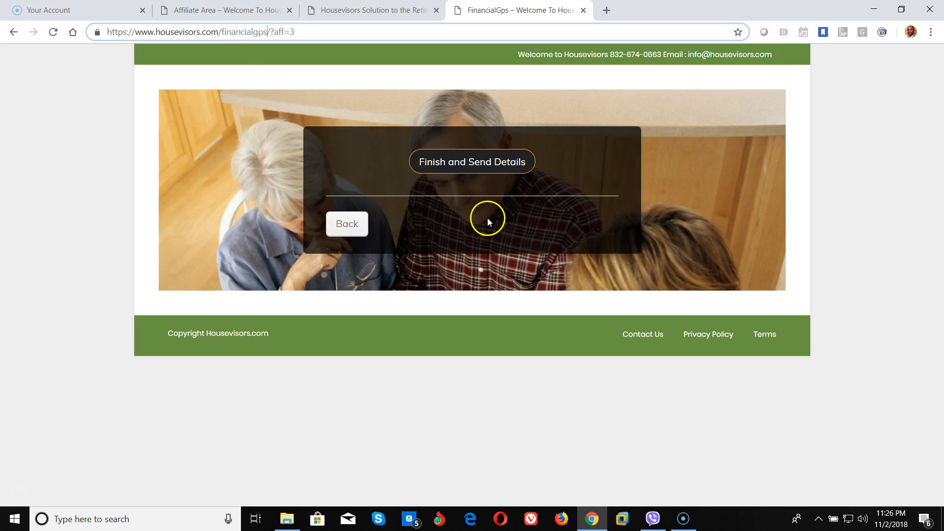
pyautogui.moveTo(501, 216)
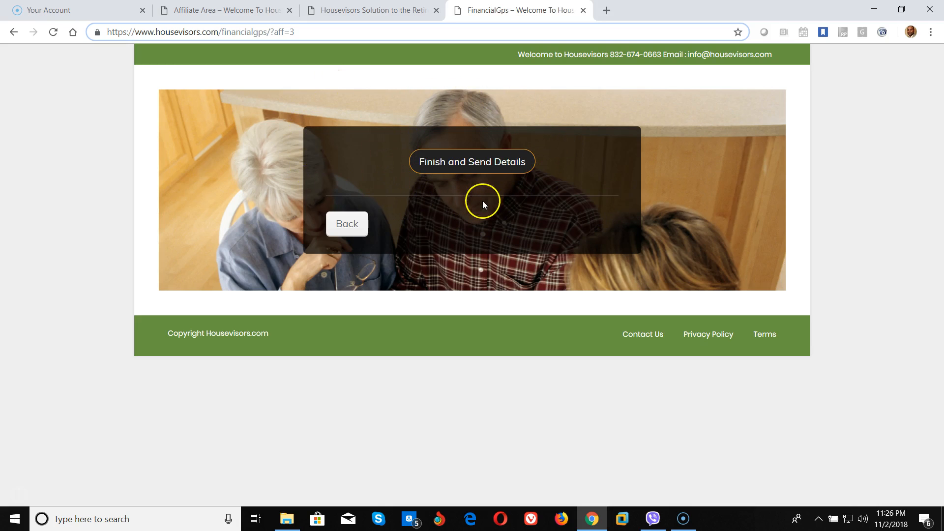
pyautogui.moveTo(391, 55)
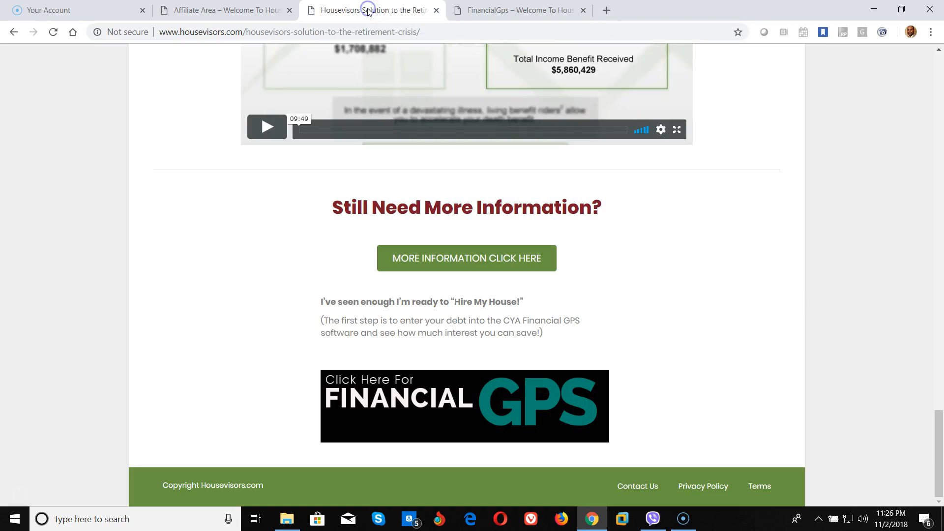
# Switch to the Affiliate Area tab and scroll down to the affiliate link section.
pyautogui.click(223, 10)
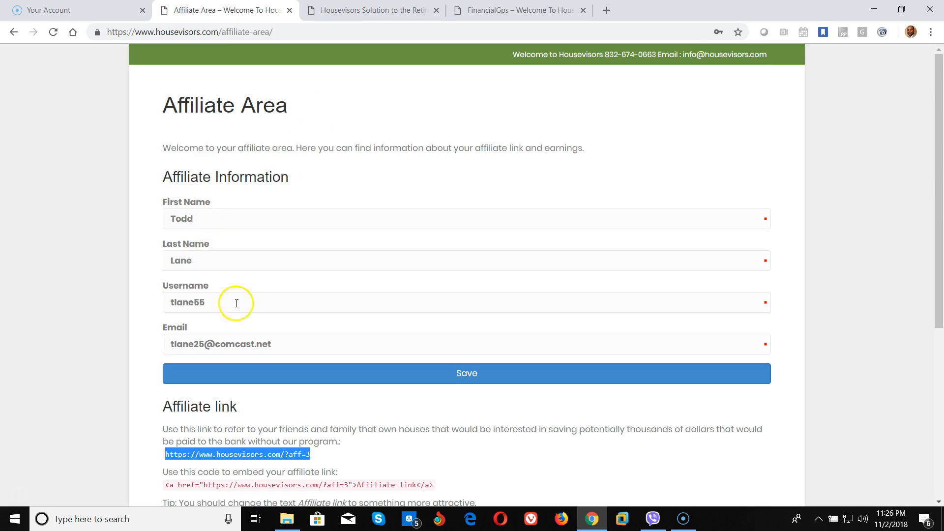
pyautogui.scroll(-3)
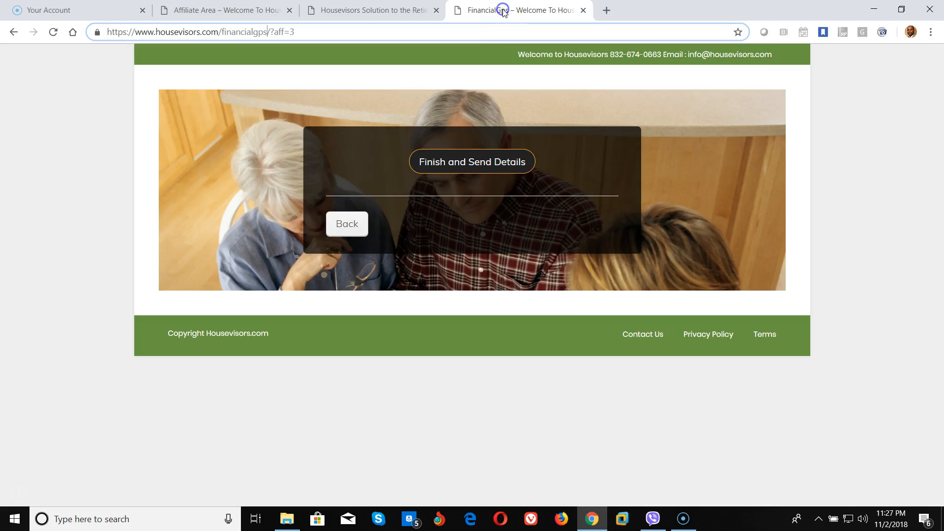
pyautogui.moveTo(315, 229)
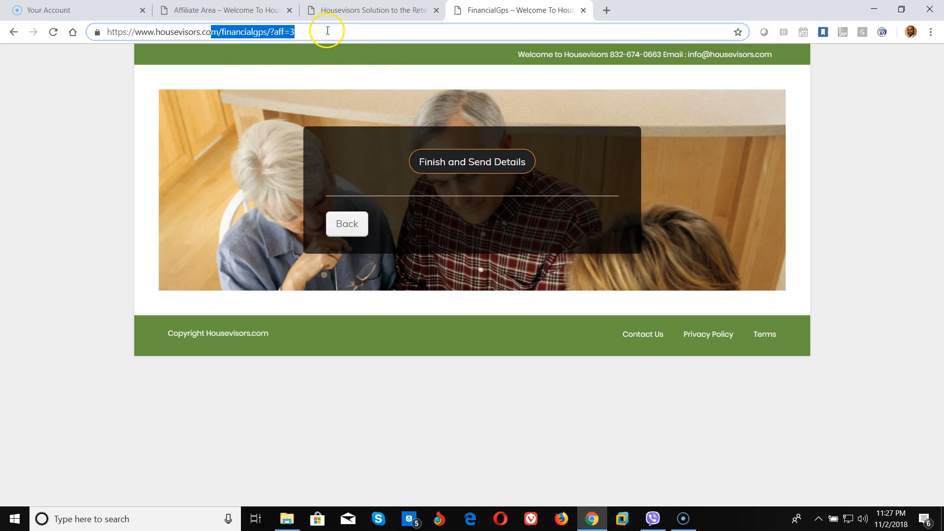
pyautogui.moveTo(279, 32)
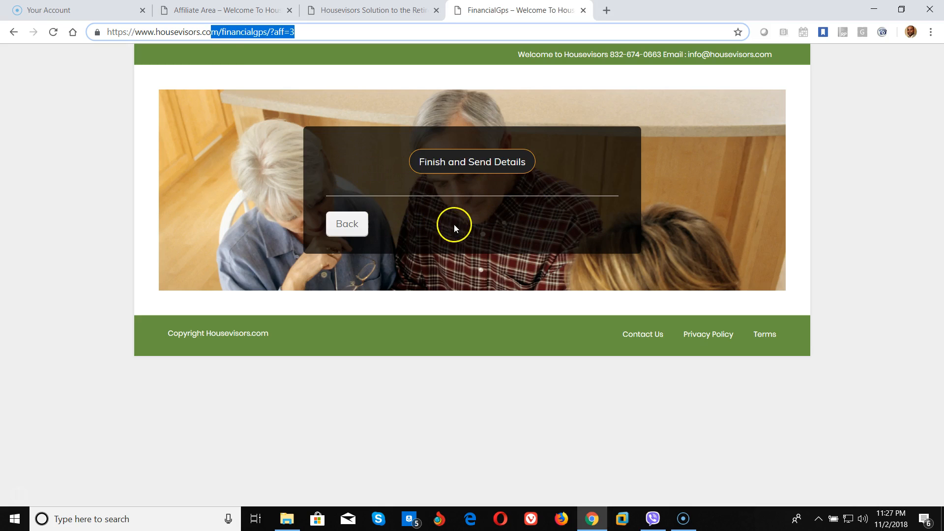
pyautogui.moveTo(201, 60)
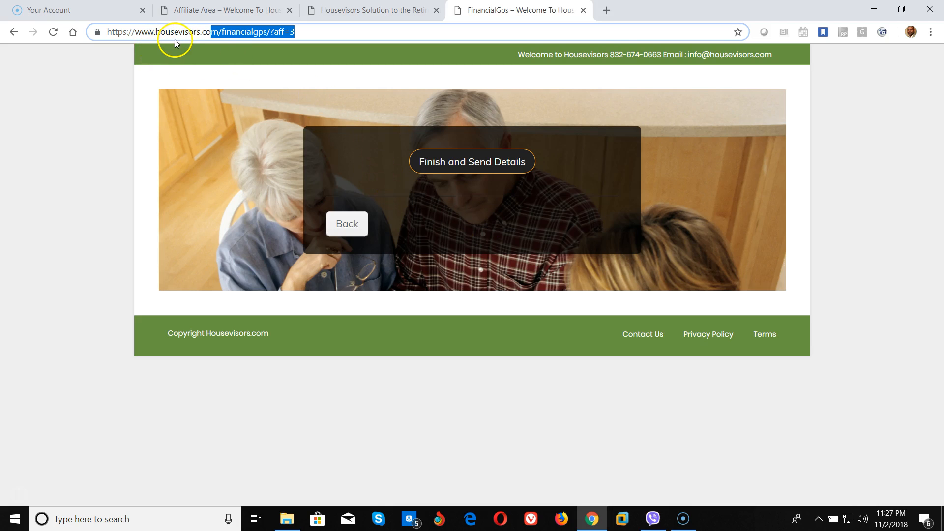
pyautogui.moveTo(432, 207)
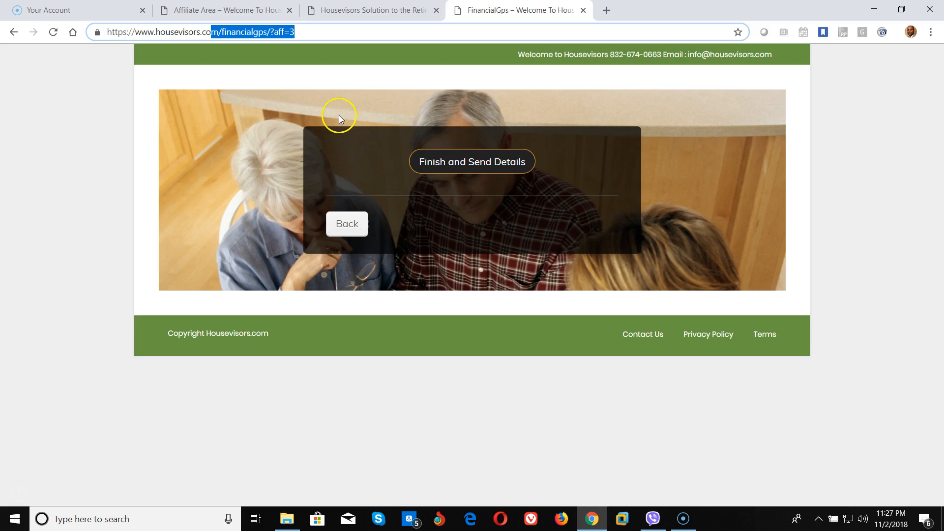
pyautogui.moveTo(308, 170)
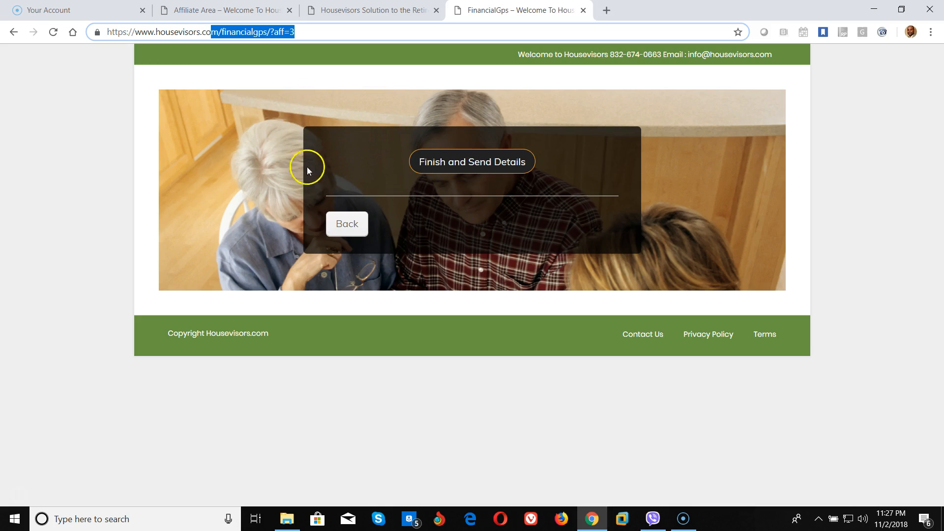
pyautogui.moveTo(443, 219)
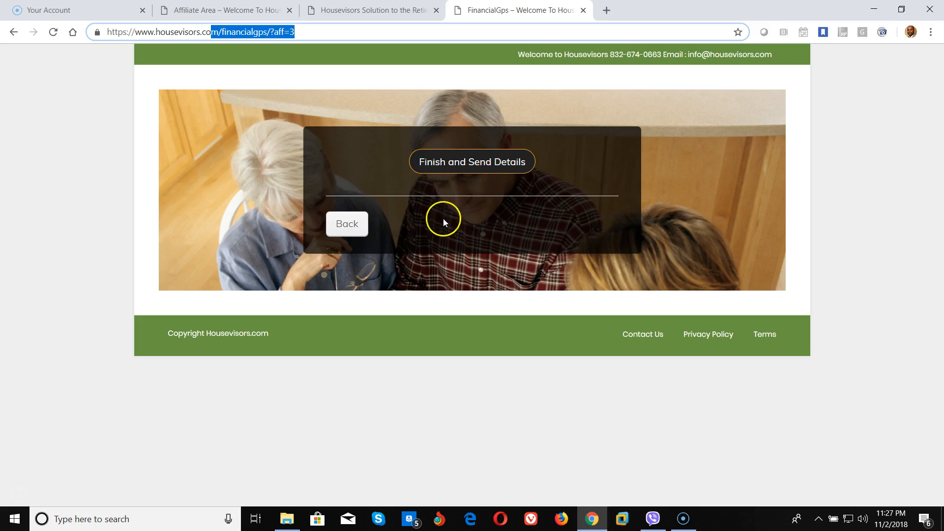
pyautogui.moveTo(485, 217)
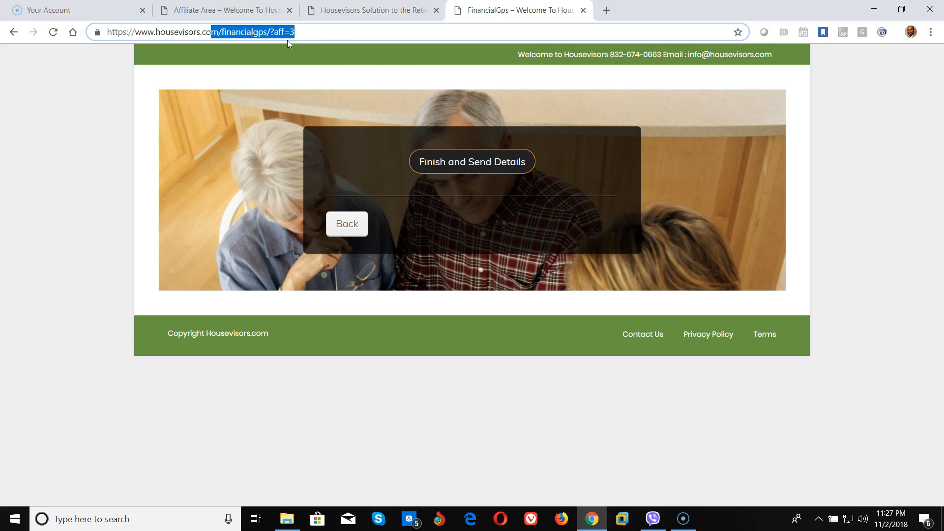
pyautogui.moveTo(307, 48)
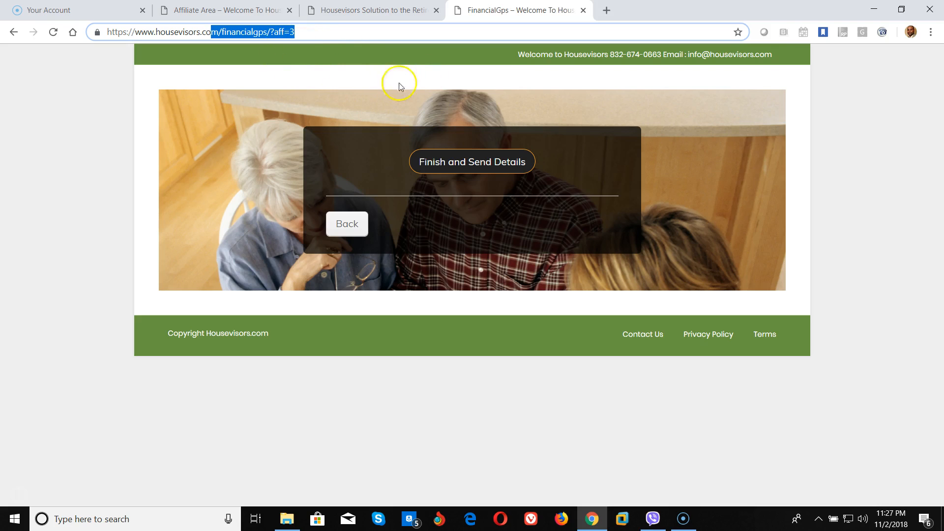
pyautogui.moveTo(337, 68)
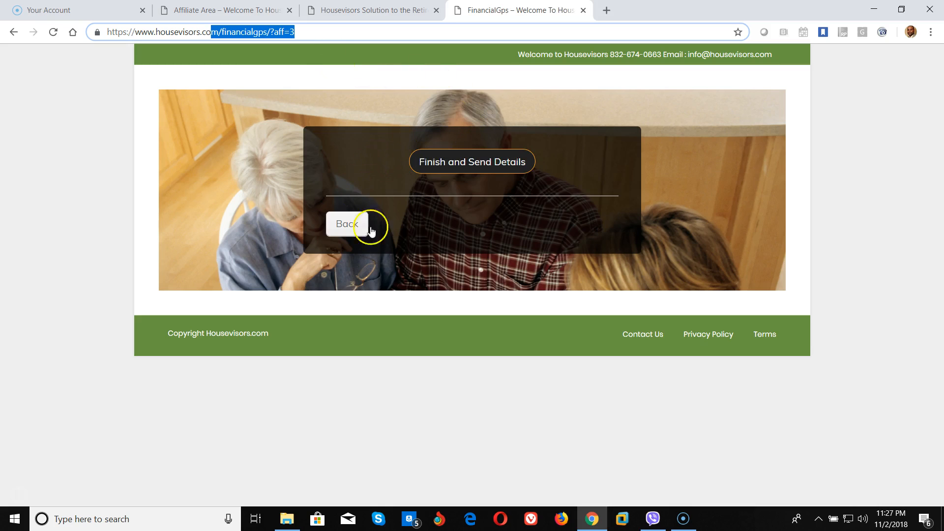
pyautogui.moveTo(576, 149)
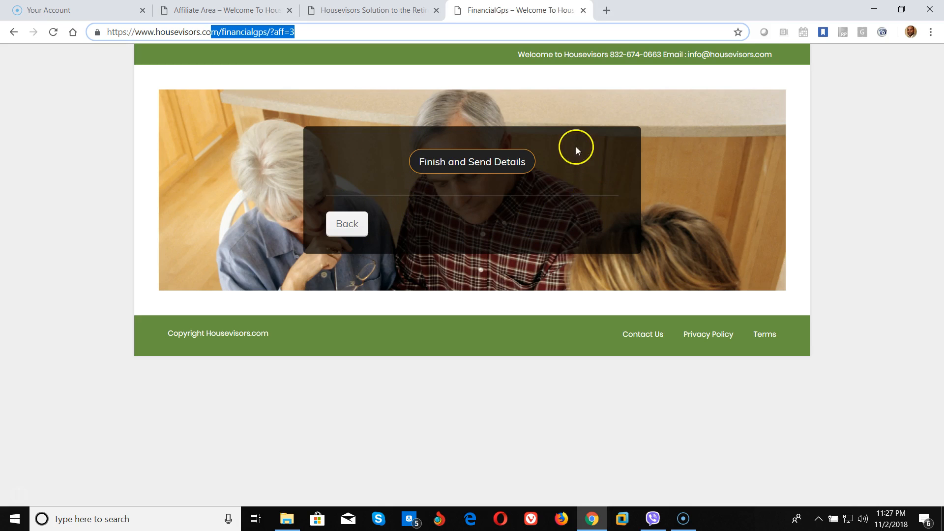
pyautogui.moveTo(392, 142)
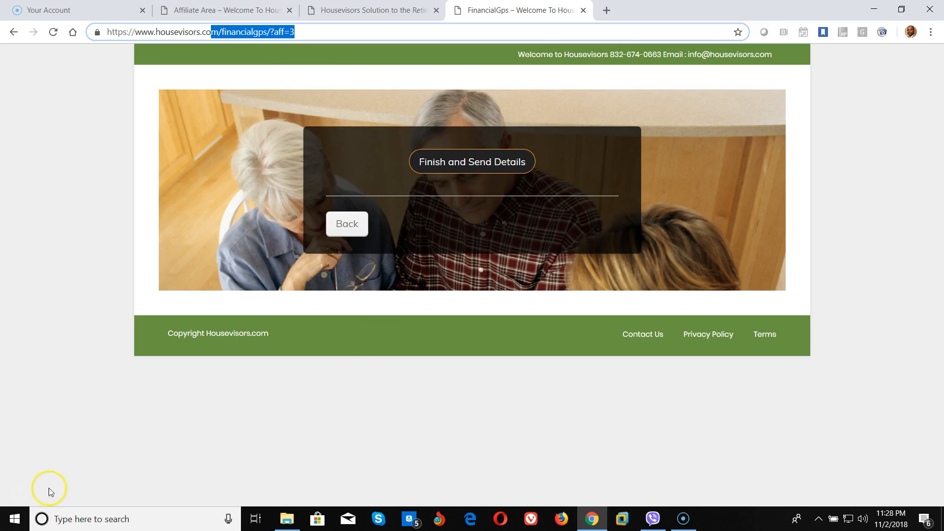
pyautogui.moveTo(33, 452)
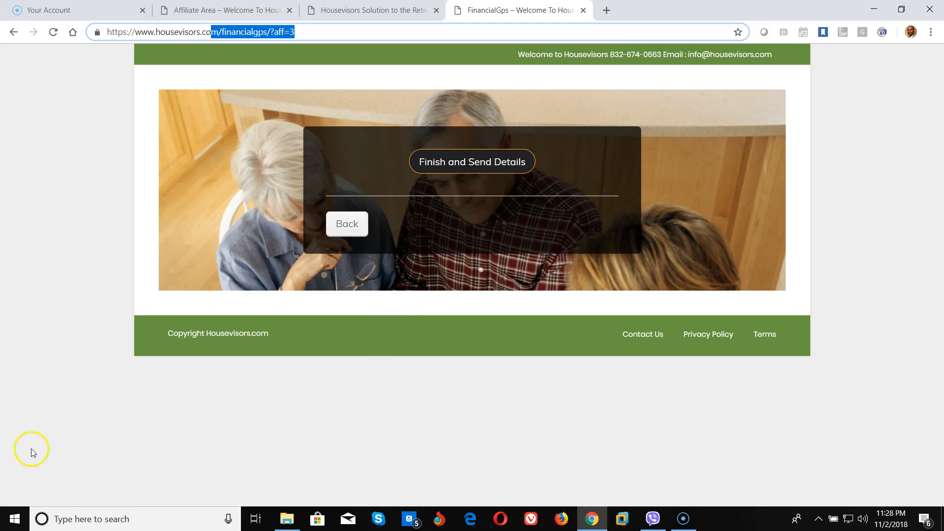
pyautogui.moveTo(42, 429)
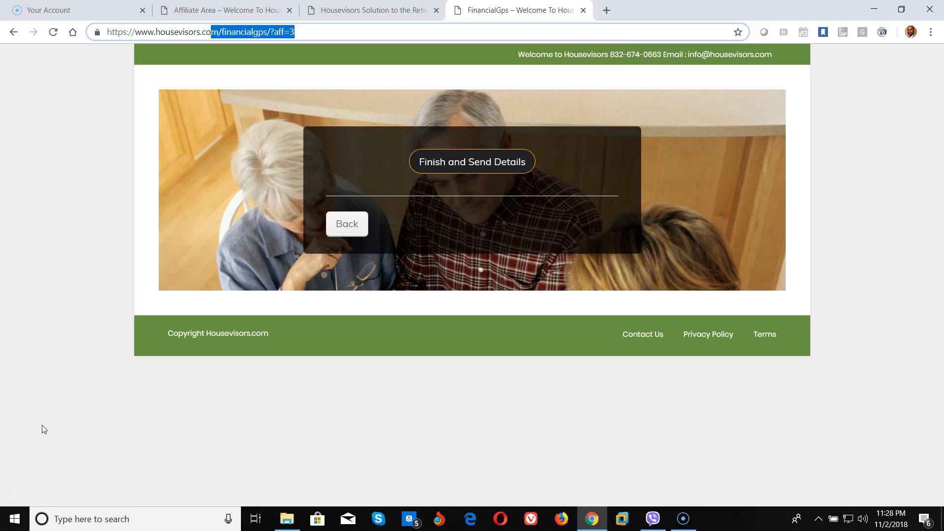
pyautogui.moveTo(24, 474)
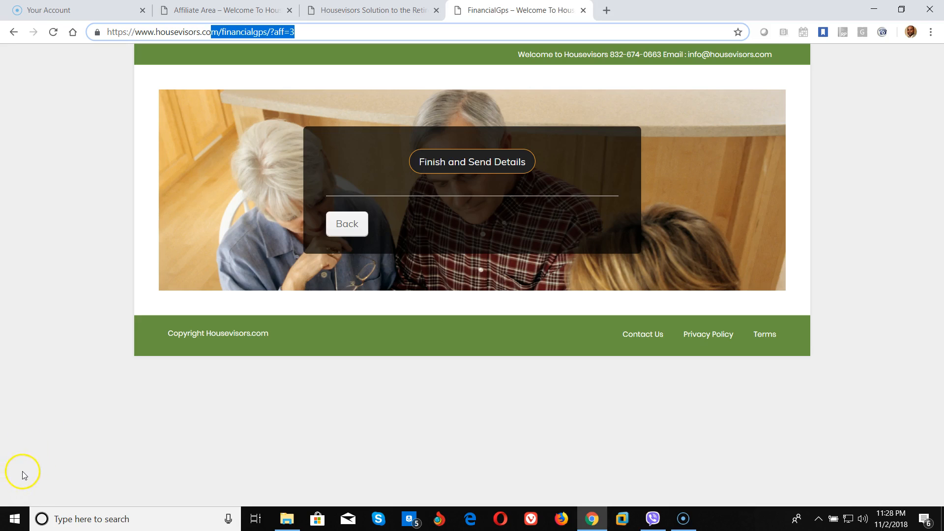